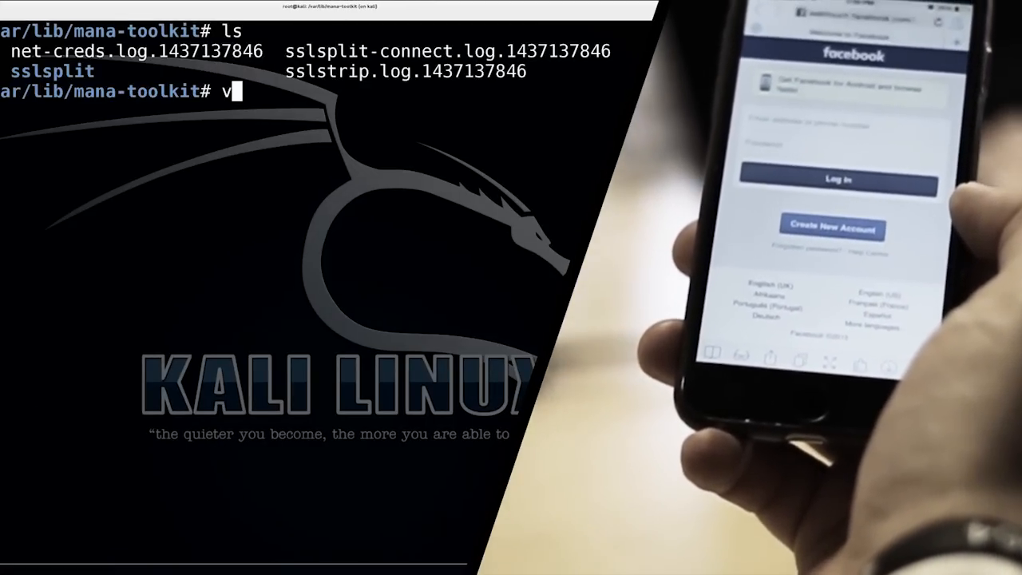
{"action": "type", "text": "ess ssls"}
{"action": "type", "text": "/pass"}
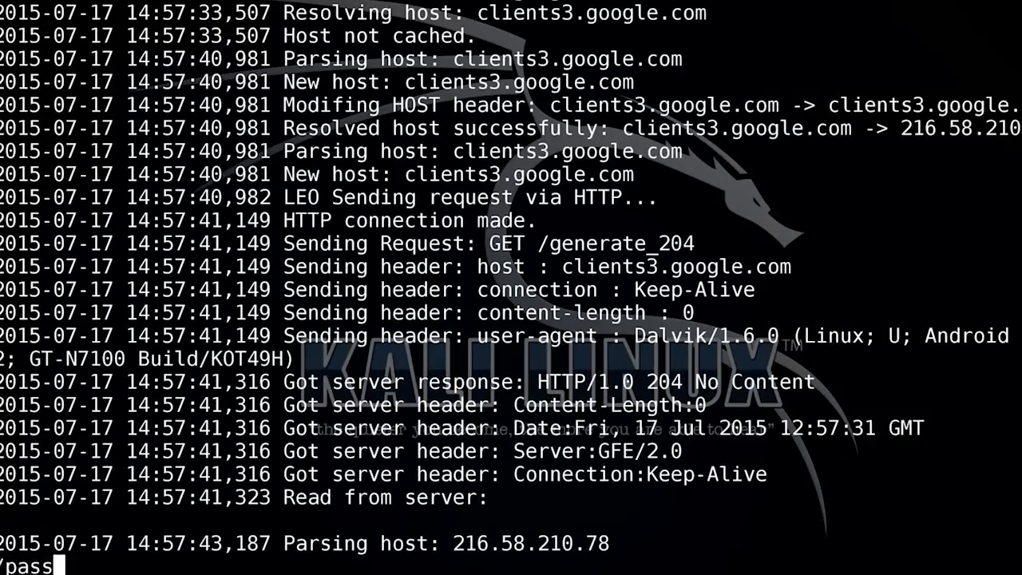
{"action": "type", "text": "="}
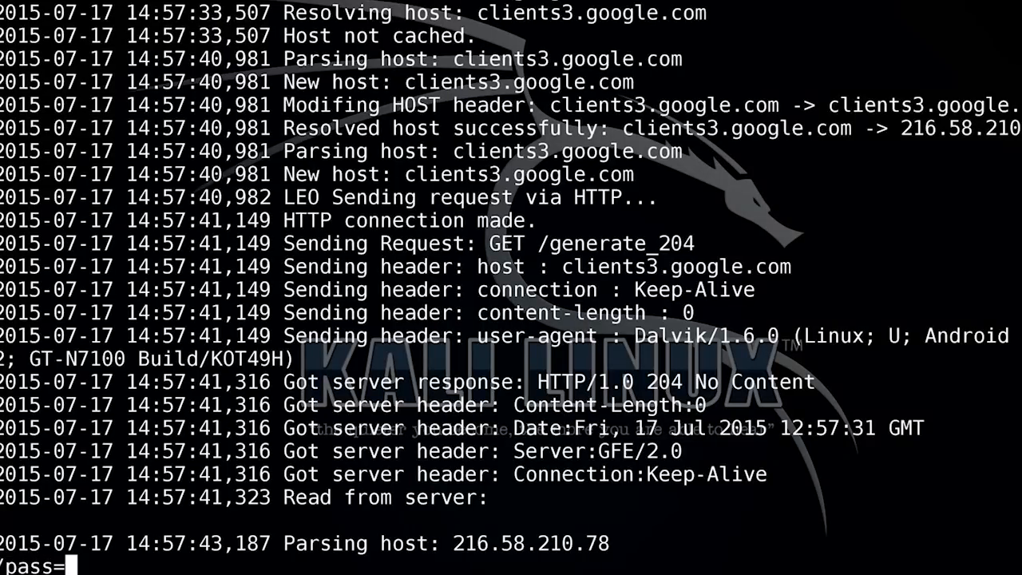